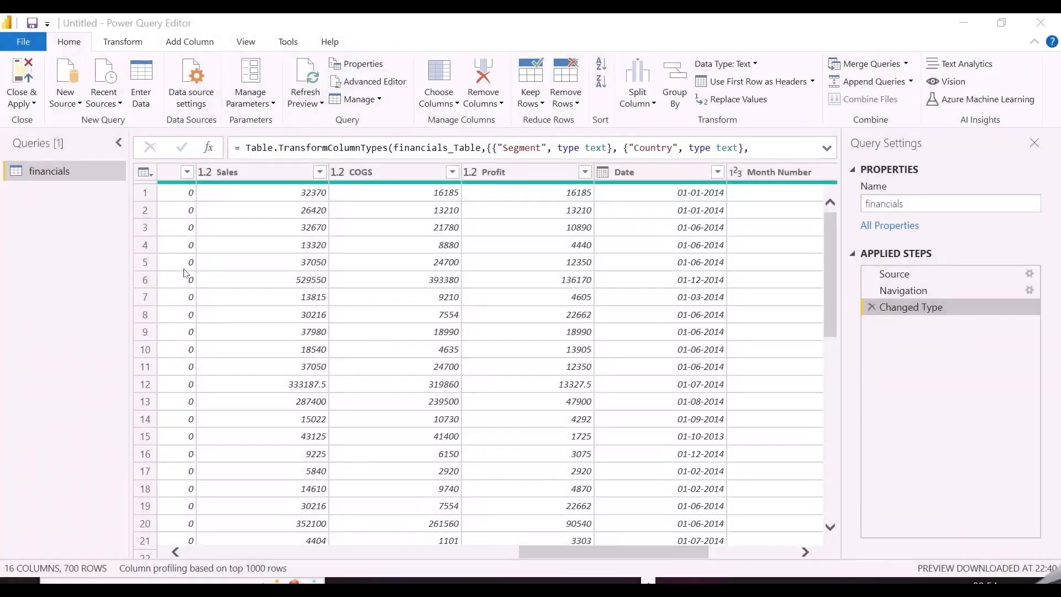
Bring the browser's online Power Query with the Sales dataflow query to the front.
left_click(491, 171)
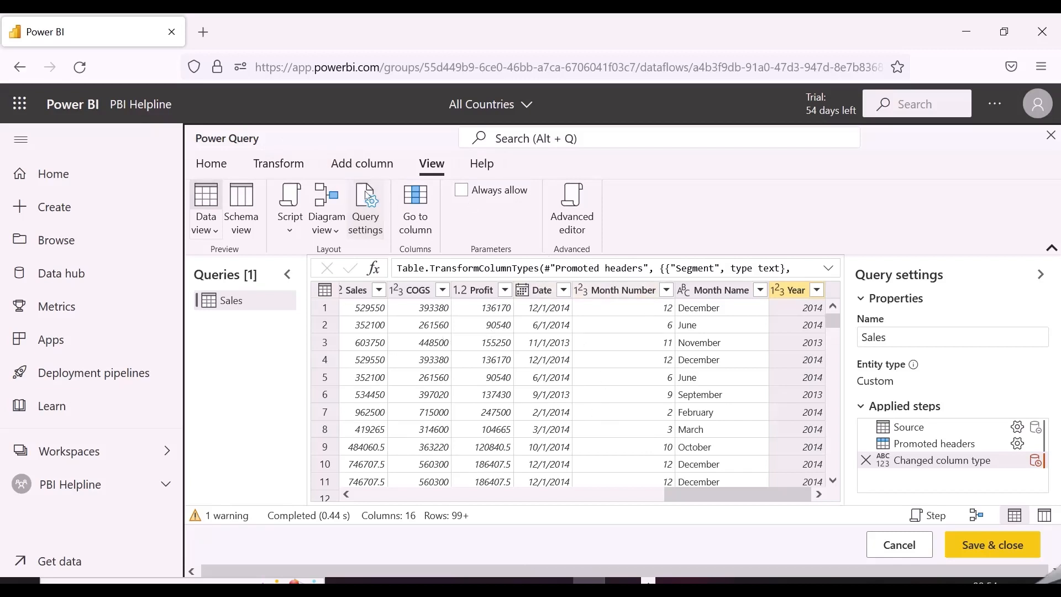
Return to the desktop editor and review its Add Column options for the financials query.
left_click(361, 163)
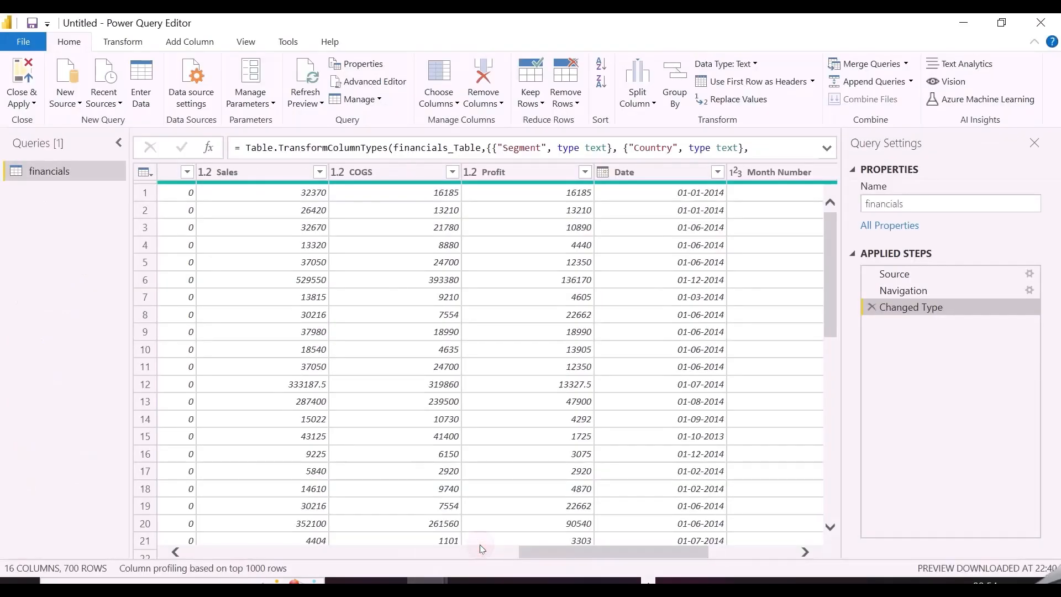
left_click(190, 41)
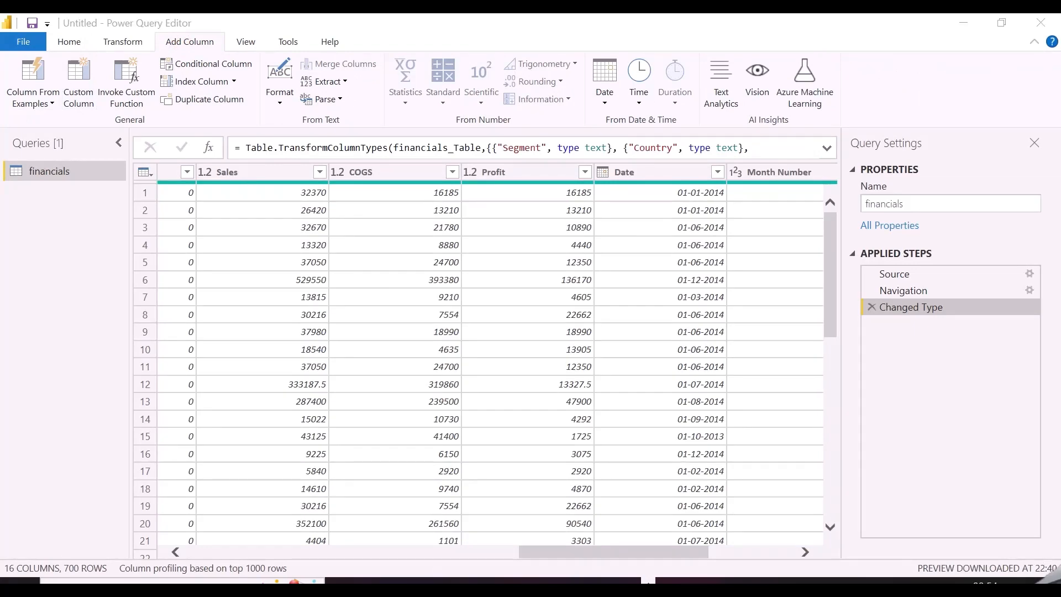
mouse_move(646, 579)
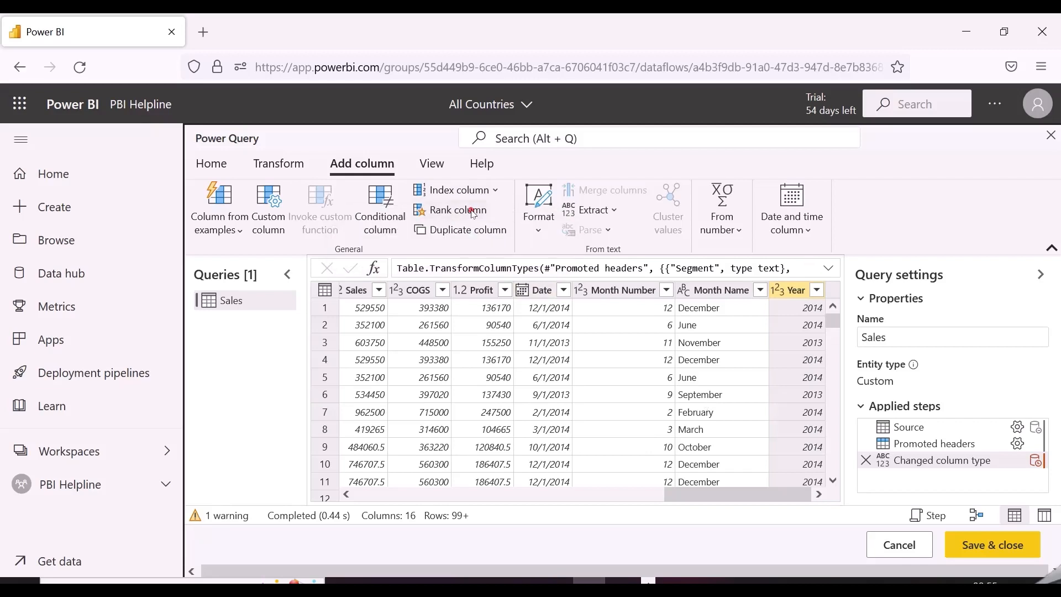
Configure an advanced rank by Sales, then Profit, both high to low.
left_click(457, 210)
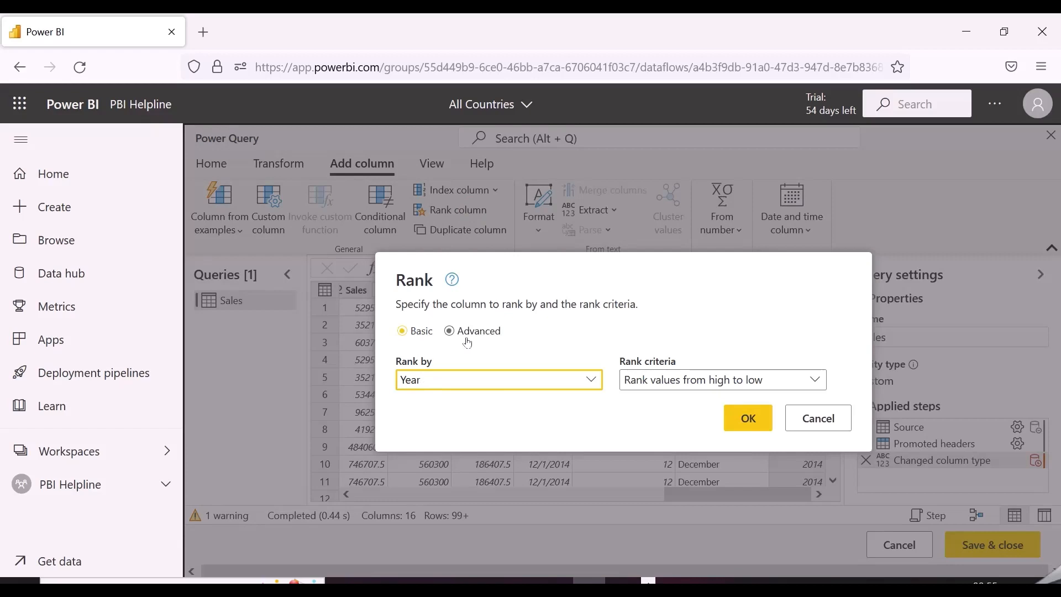
left_click(449, 330)
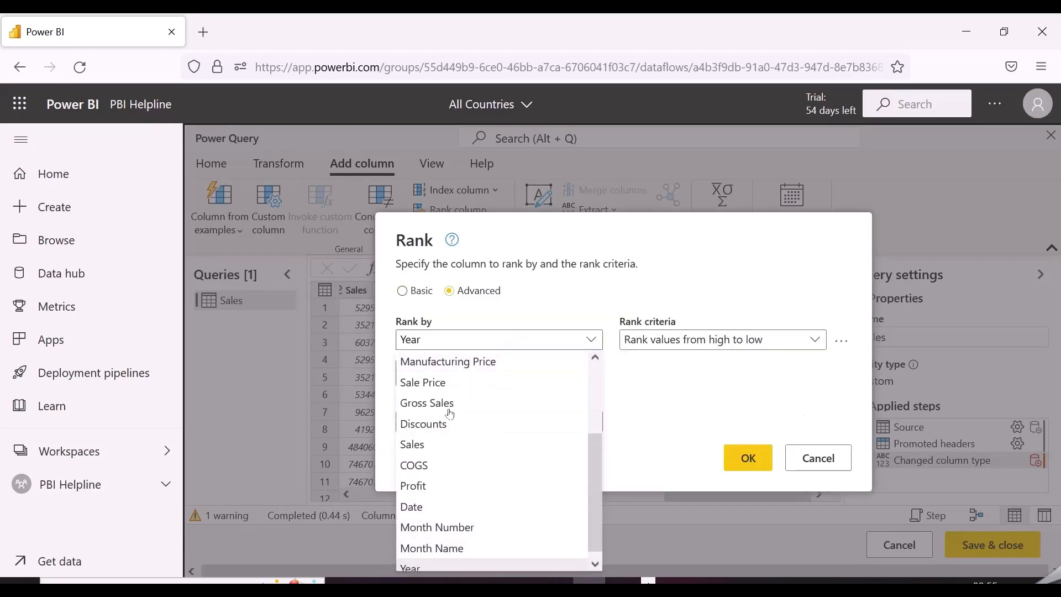
mouse_move(413, 464)
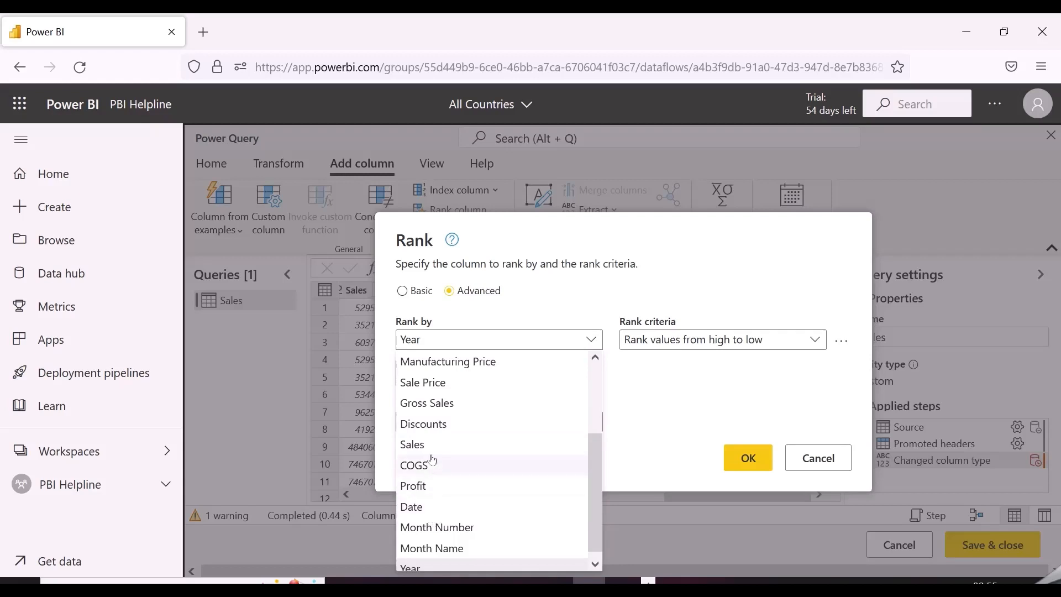
left_click(413, 444)
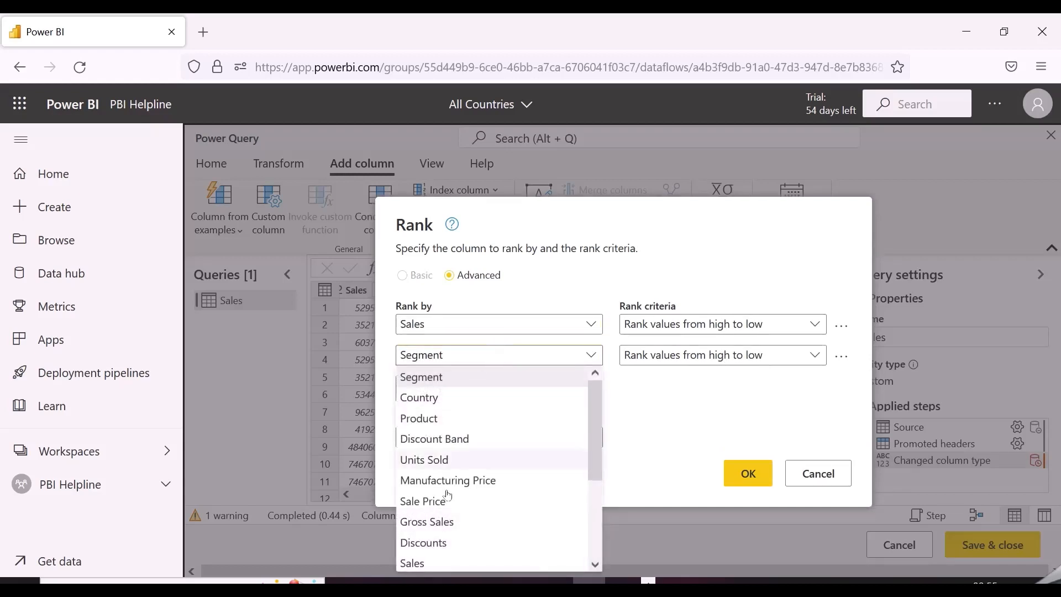
scroll("down", 3)
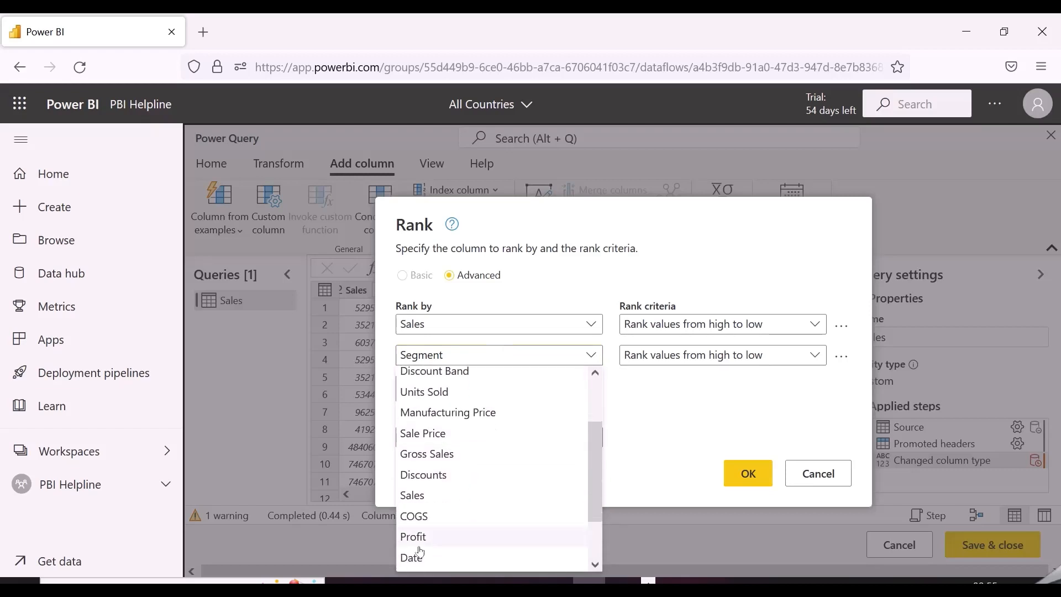
left_click(413, 536)
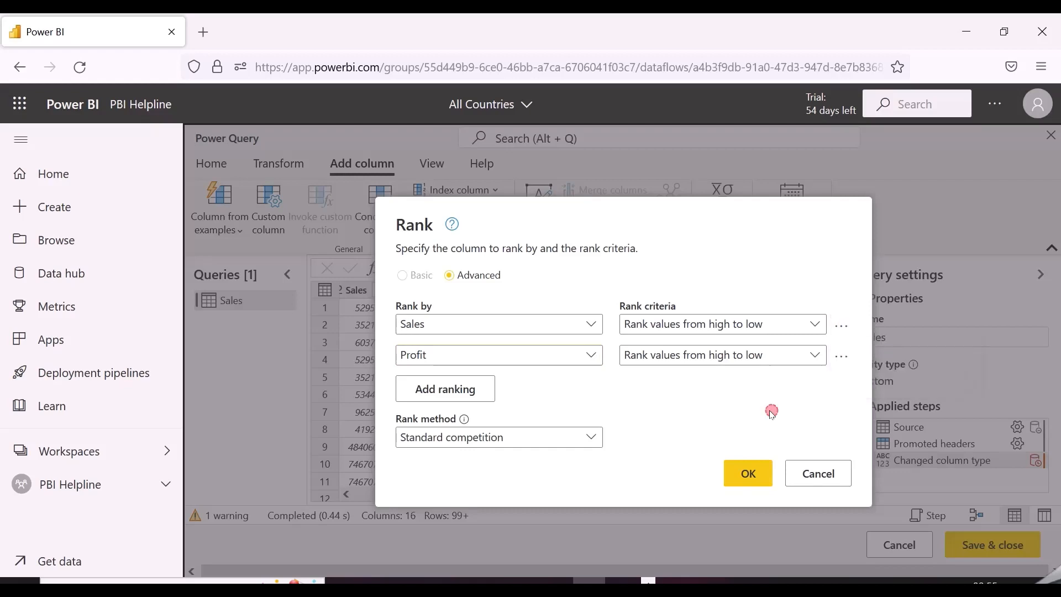
left_click(498, 436)
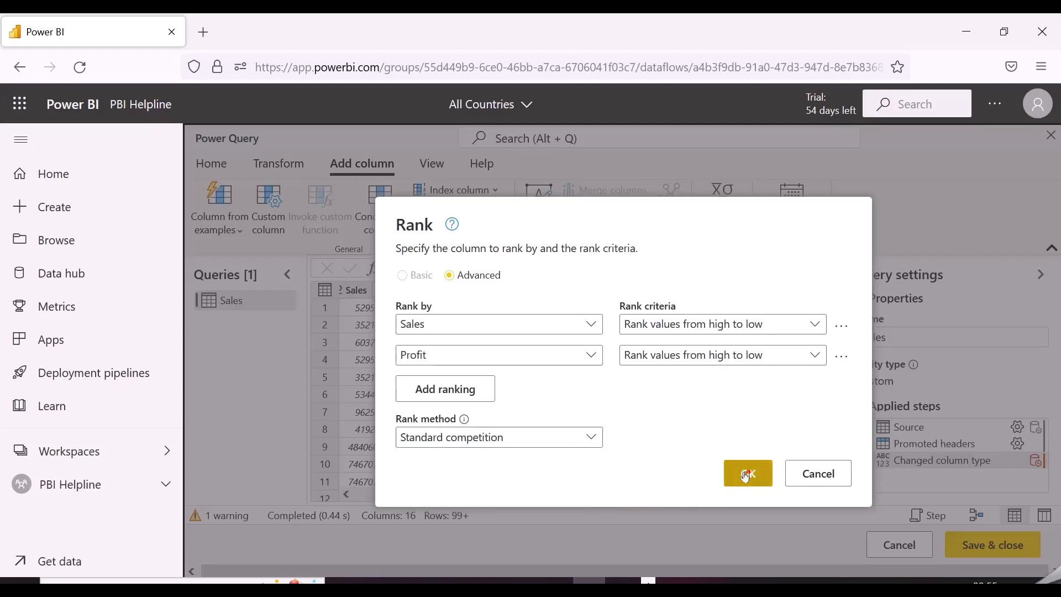
Confirm the Rank dialog, adding the Rank column step to the Sales query.
left_click(747, 473)
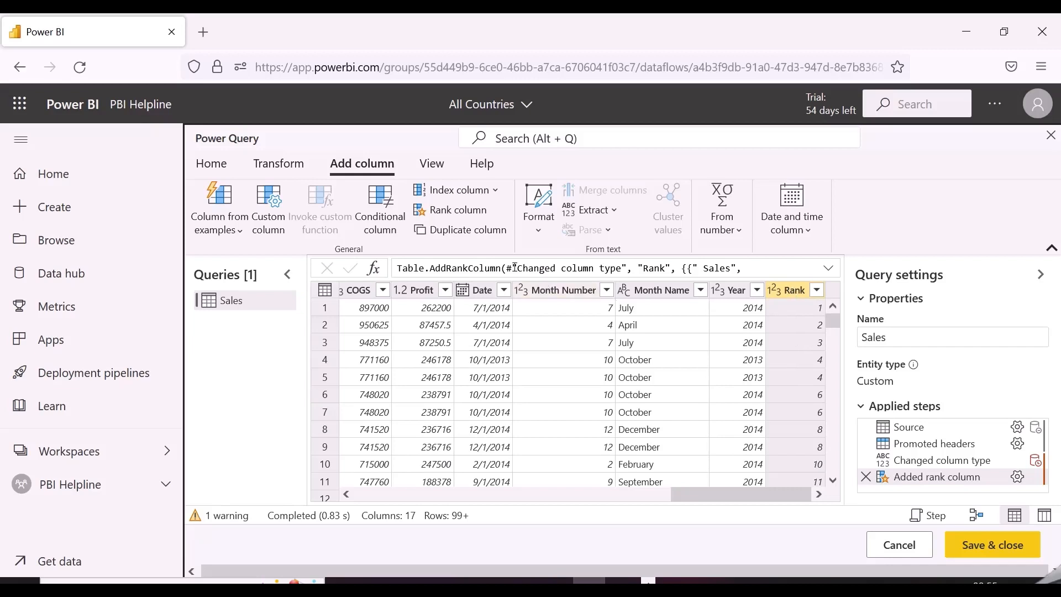
left_click(431, 163)
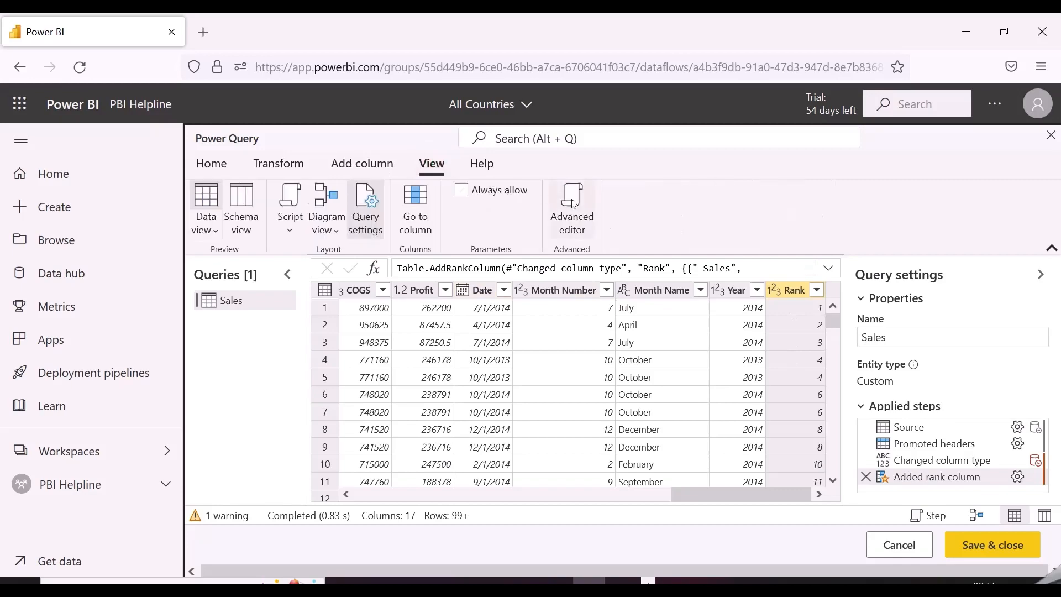
Open the Advanced editor and select the #"Added rank column" line of M code.
left_click(571, 210)
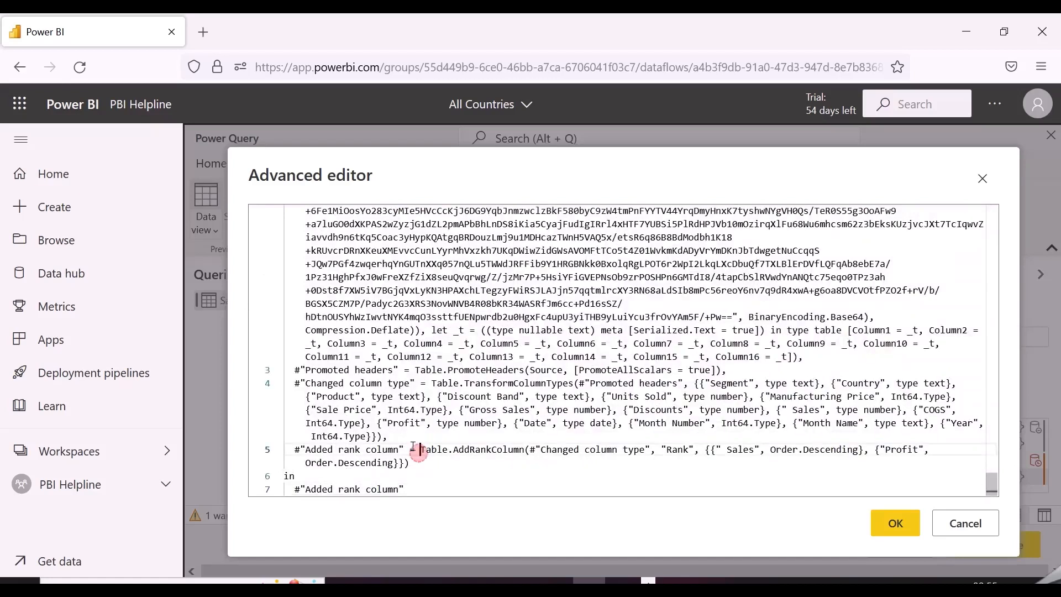
double_click(471, 448)
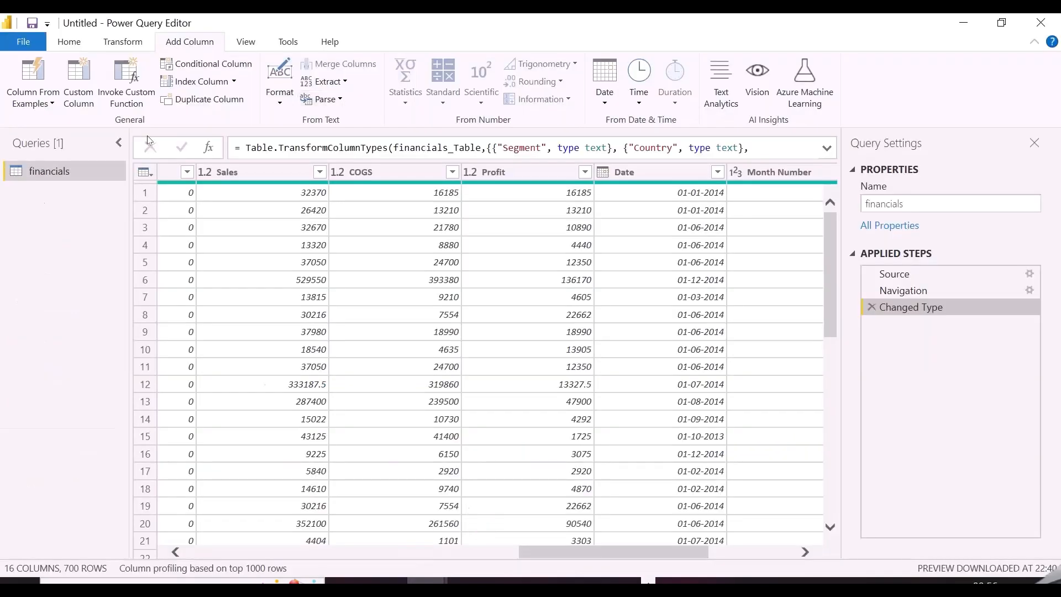
In the financials query's Advanced Editor, add a comma and paste the Table.AddRankColumn line.
left_click(69, 42)
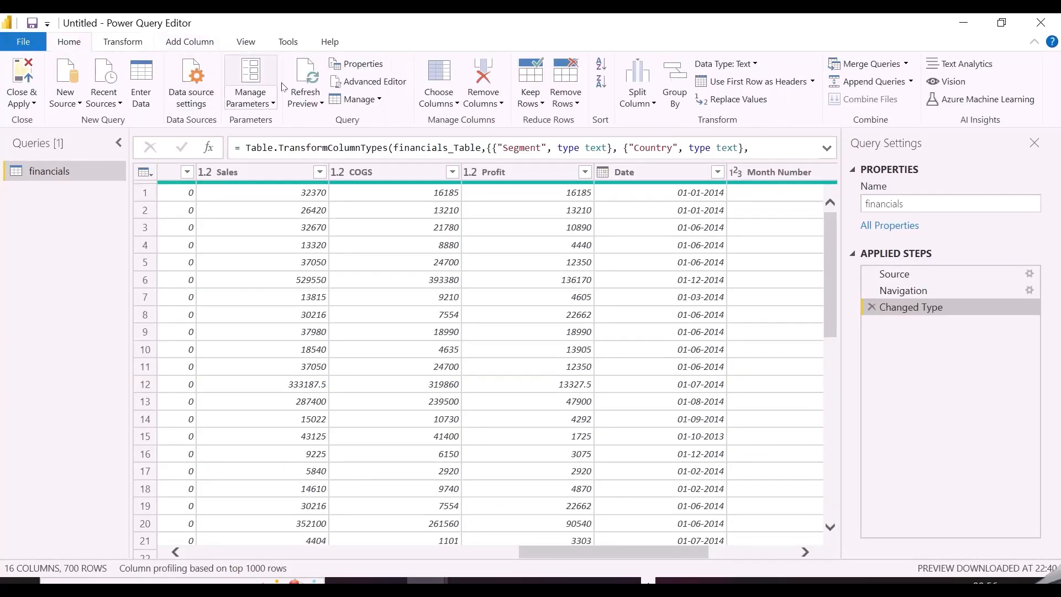
left_click(369, 81)
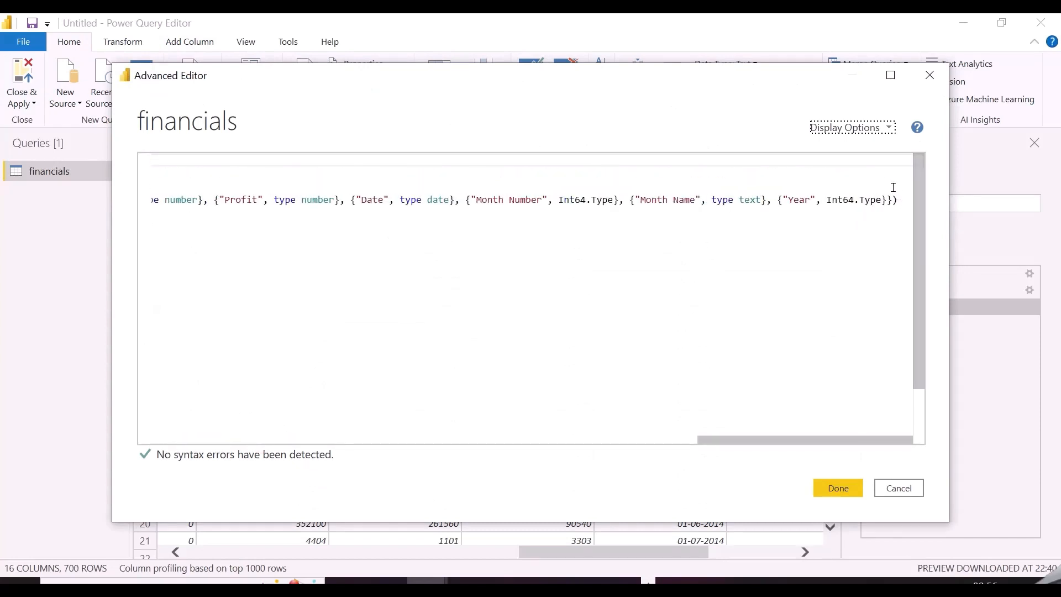
type(",")
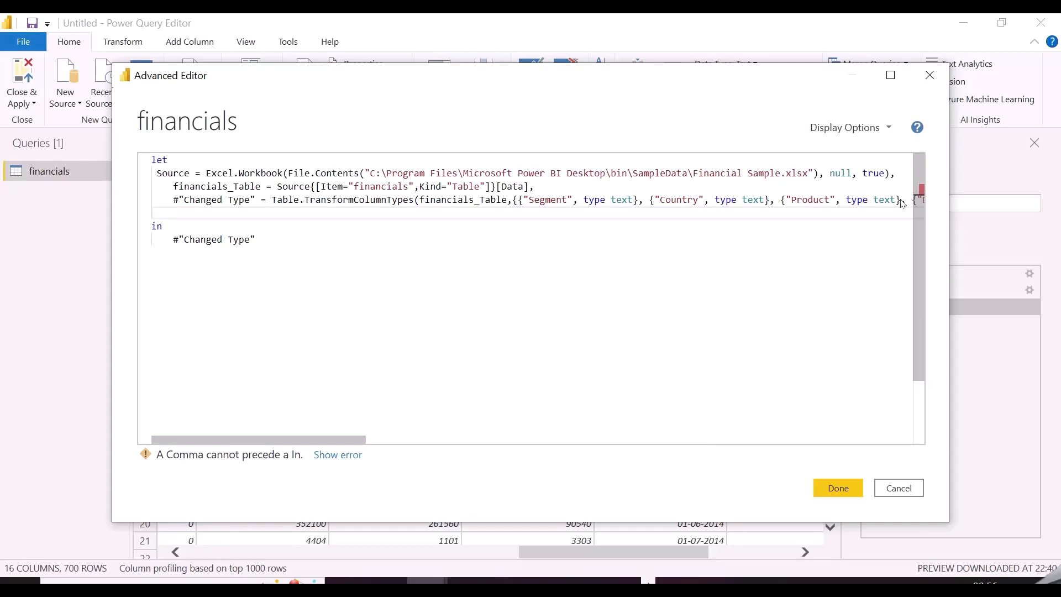
type("#\"Added rank column\" = Table.AddRankColumn(#\"Changed column type\", \"Rank\", {{\" Sales\", Order.Descending}, {\"Profit\", Order.Descending}})")
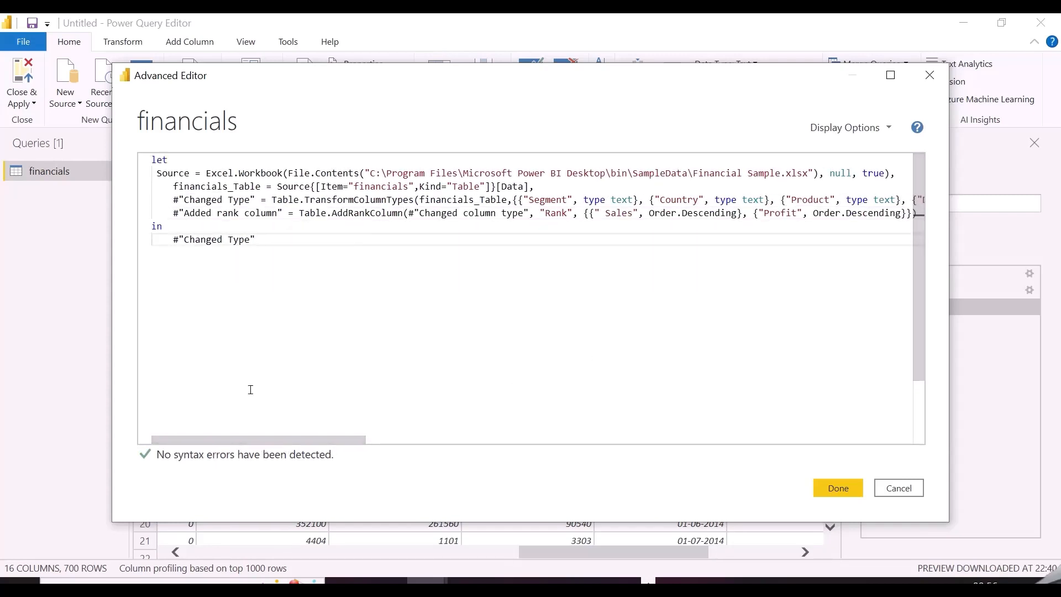
Return #"Added rank column" in the in-clause, reference #"Changed Type", and apply the code.
double_click(239, 199)
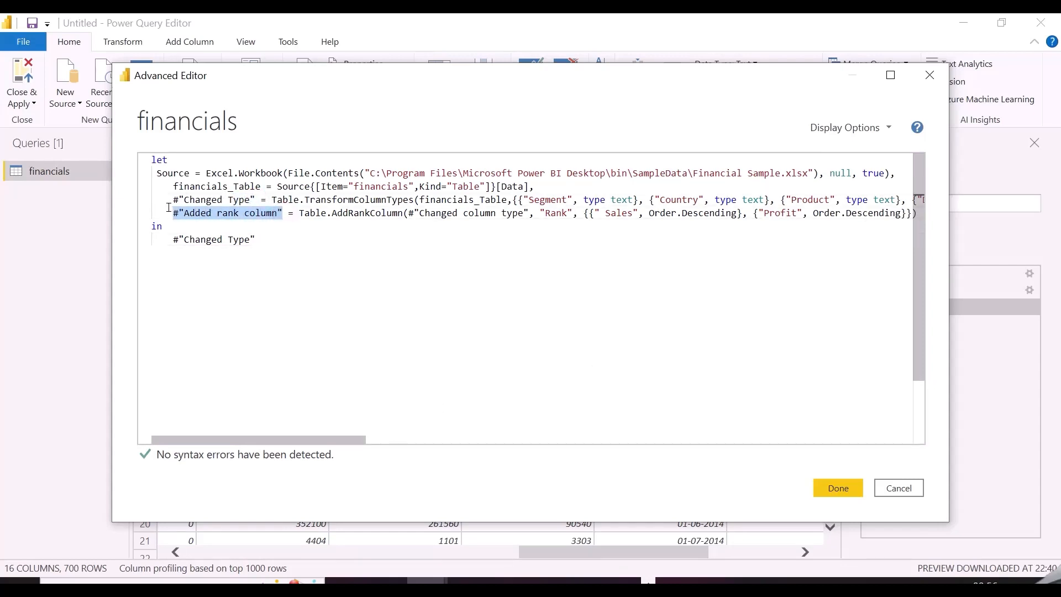
left_click(211, 239)
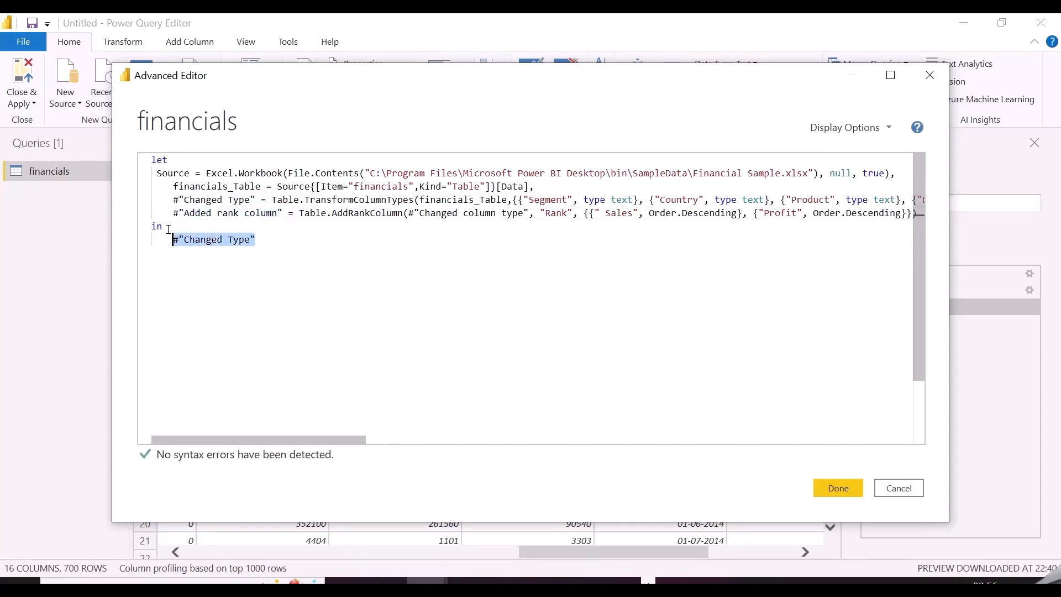
type("#\"Added rank column\"")
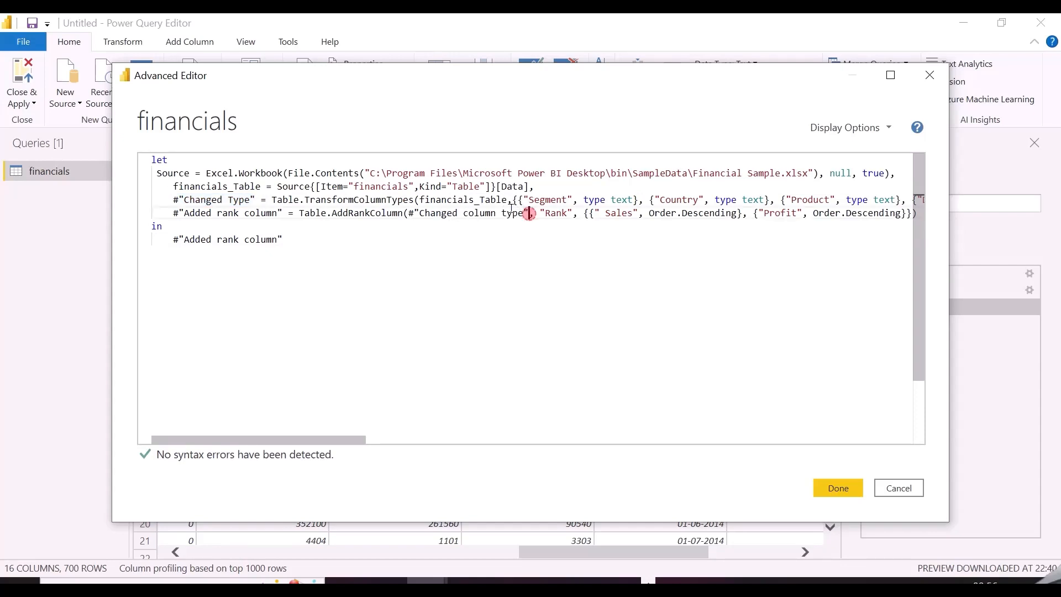
double_click(467, 213)
type("T")
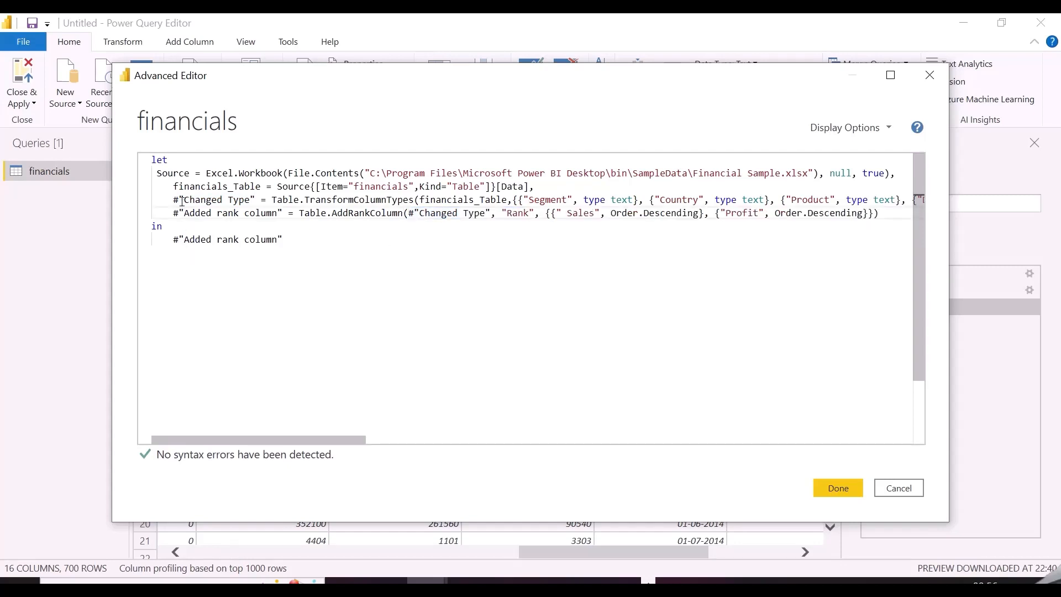
left_click(837, 488)
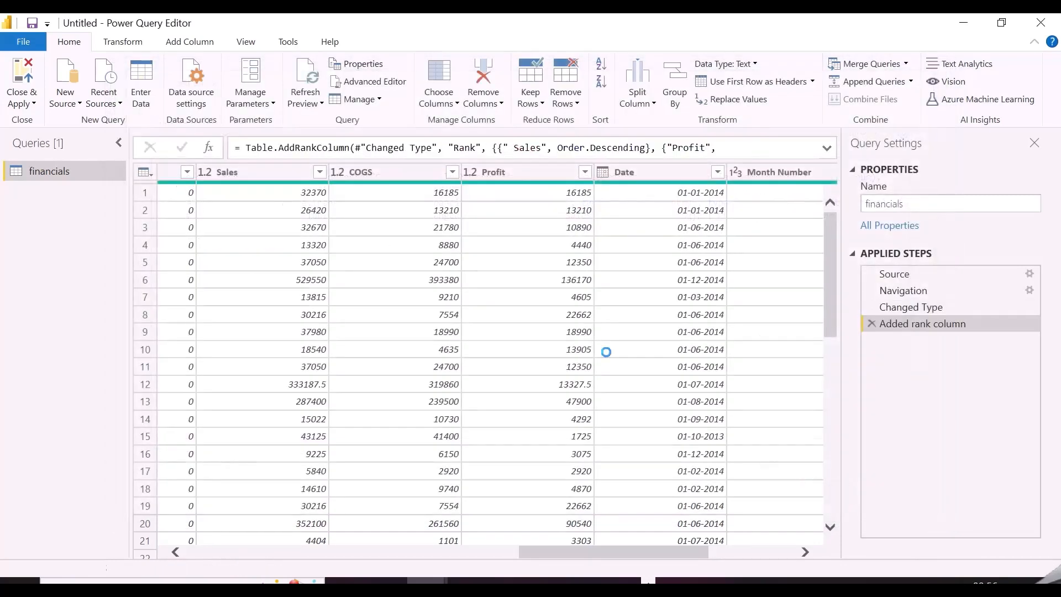
Check the new Rank column, then Close & Apply to load the financials query.
scroll("right", 3)
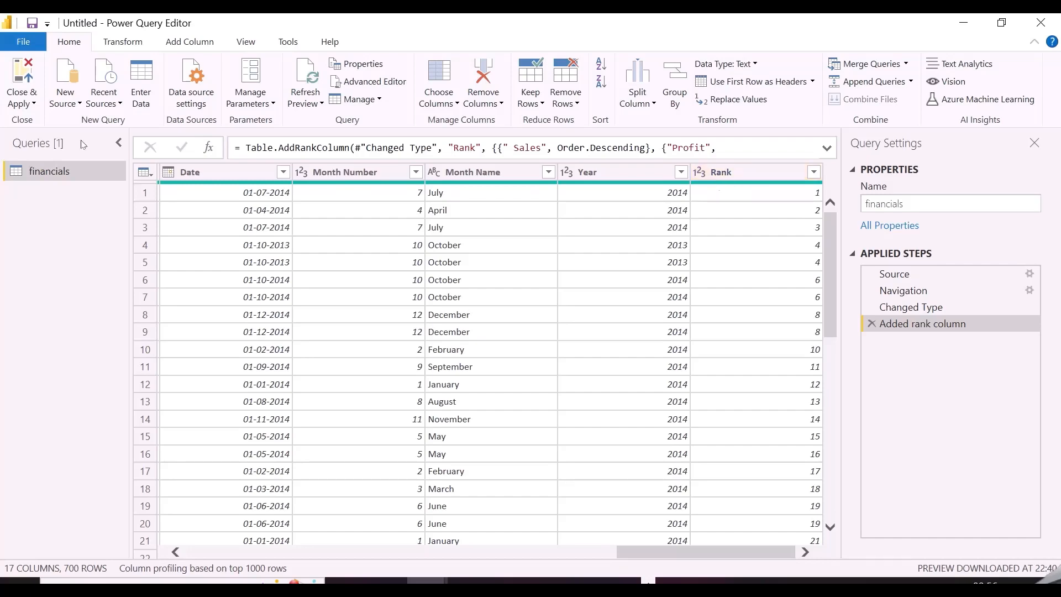
left_click(21, 82)
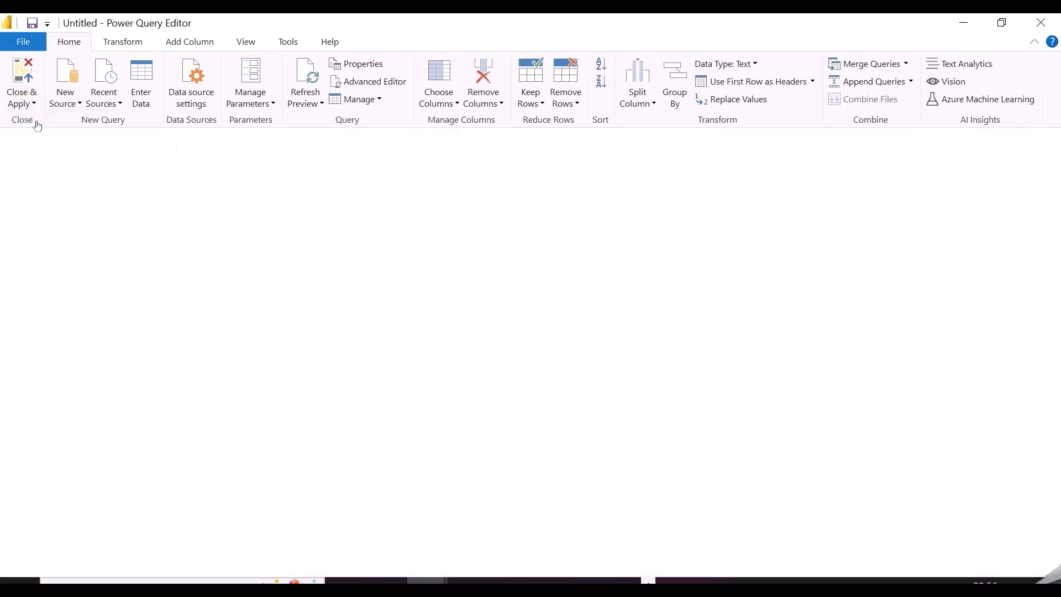
left_click(21, 82)
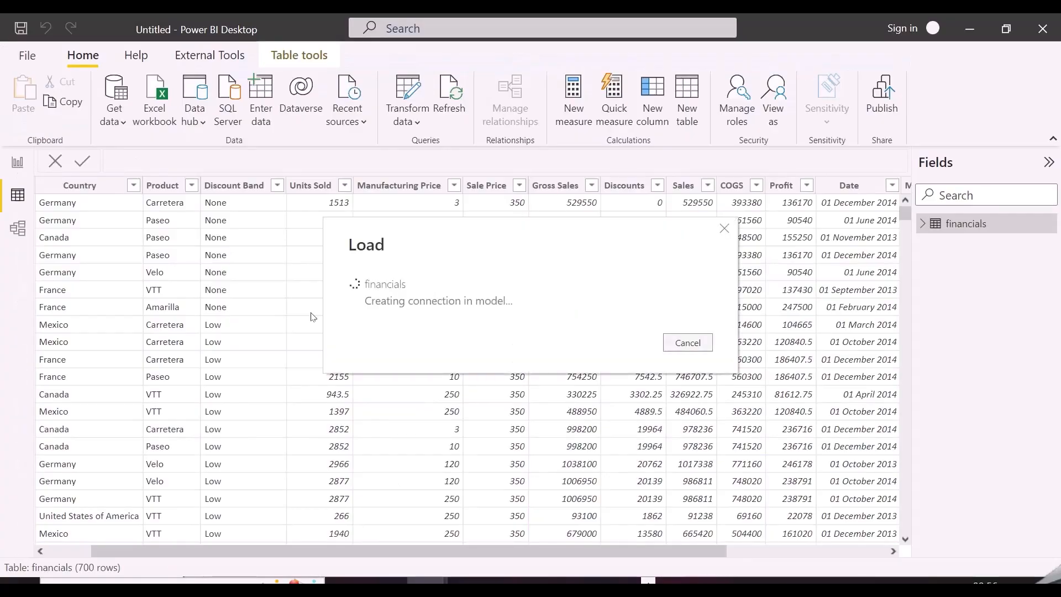